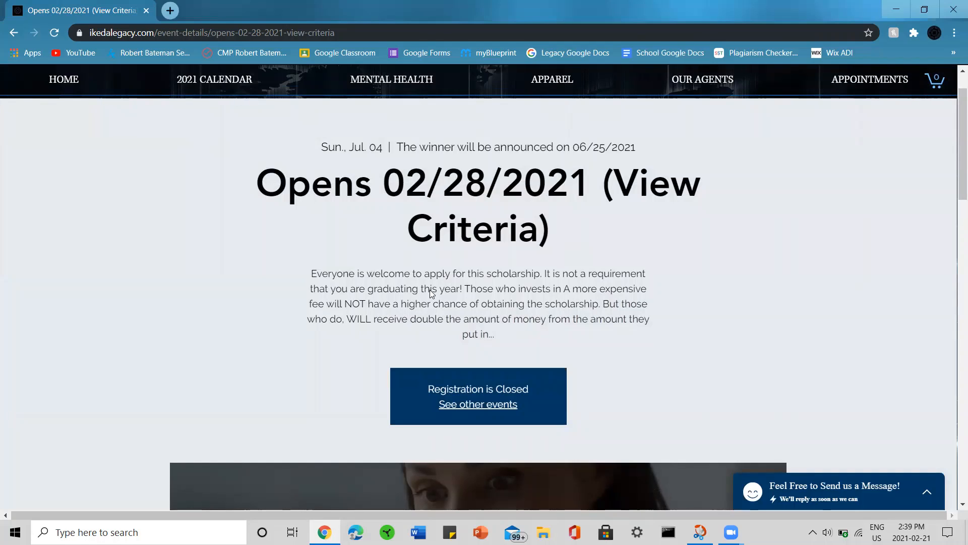
mouse_move(570, 325)
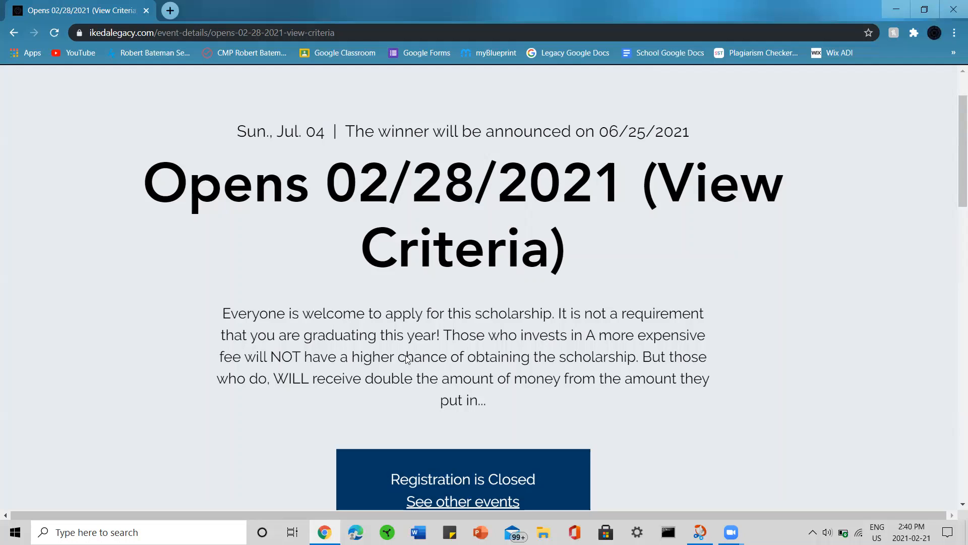
Scroll the event page to the Time & Location and About the Event sections with the 20-minute timer warning.
scroll("down", 3)
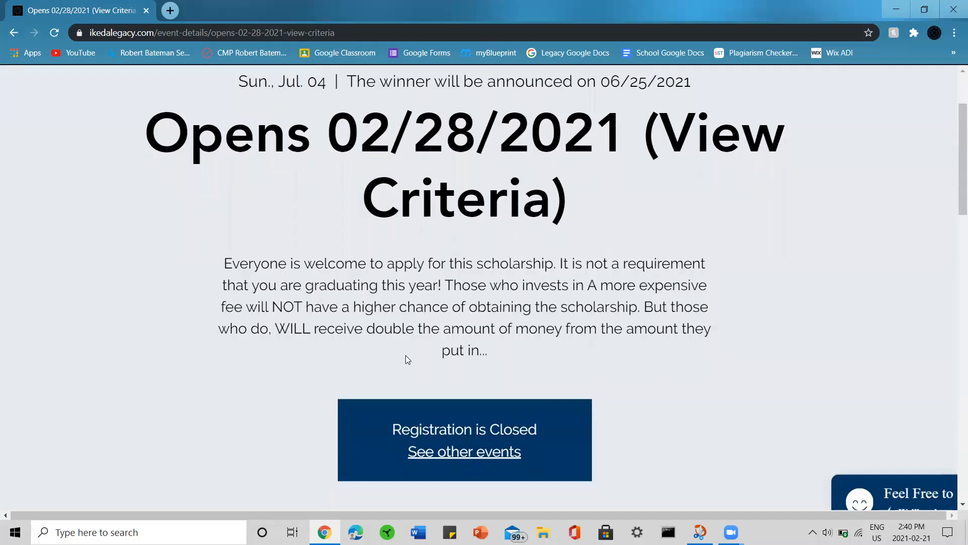
scroll("down", 3)
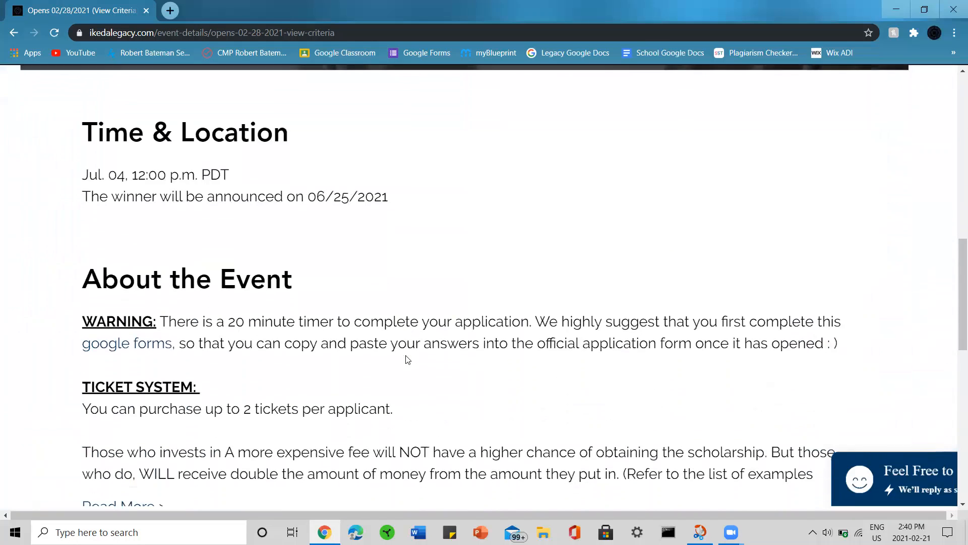
scroll("down", 3)
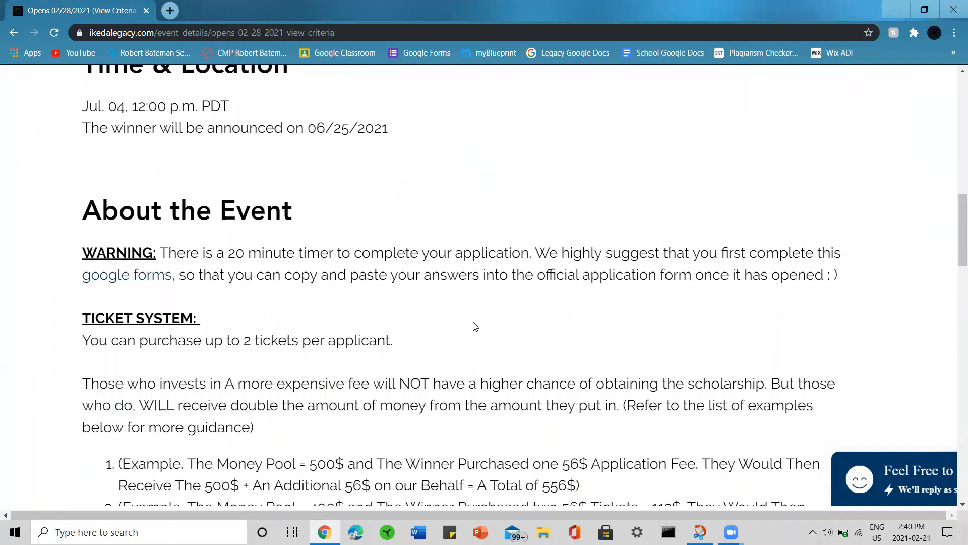
scroll("up", 3)
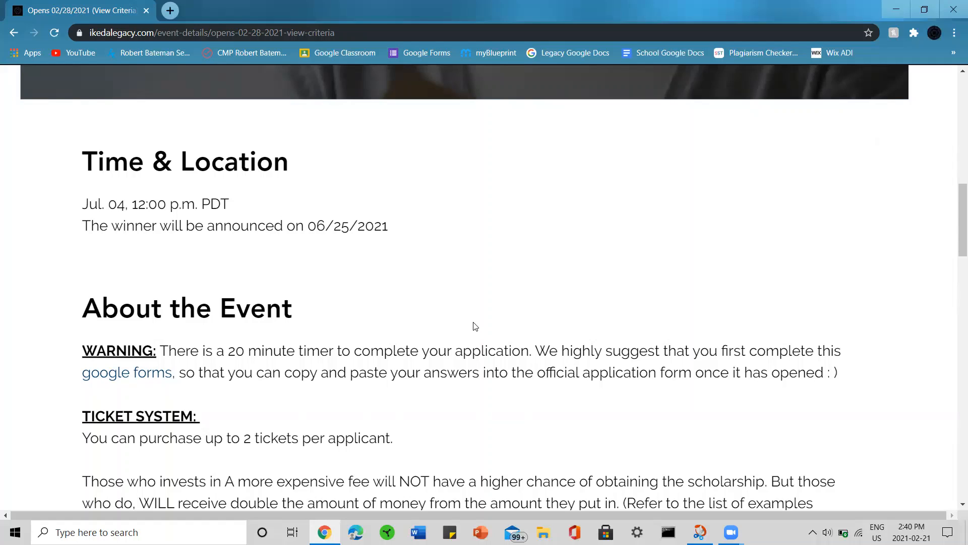
View the Legacy 2021 scholarship application outline in Google Forms, then return to the event page tab.
left_click(128, 373)
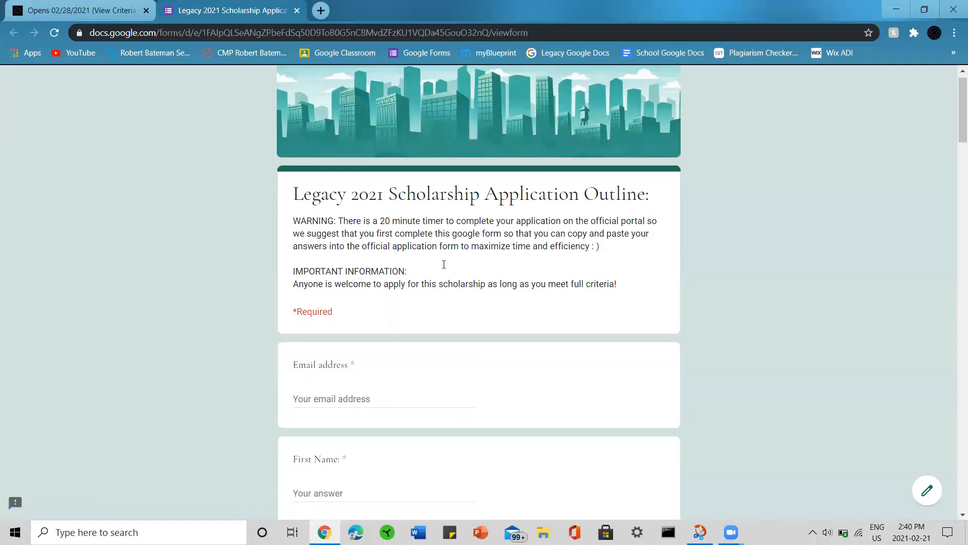
scroll("down", 3)
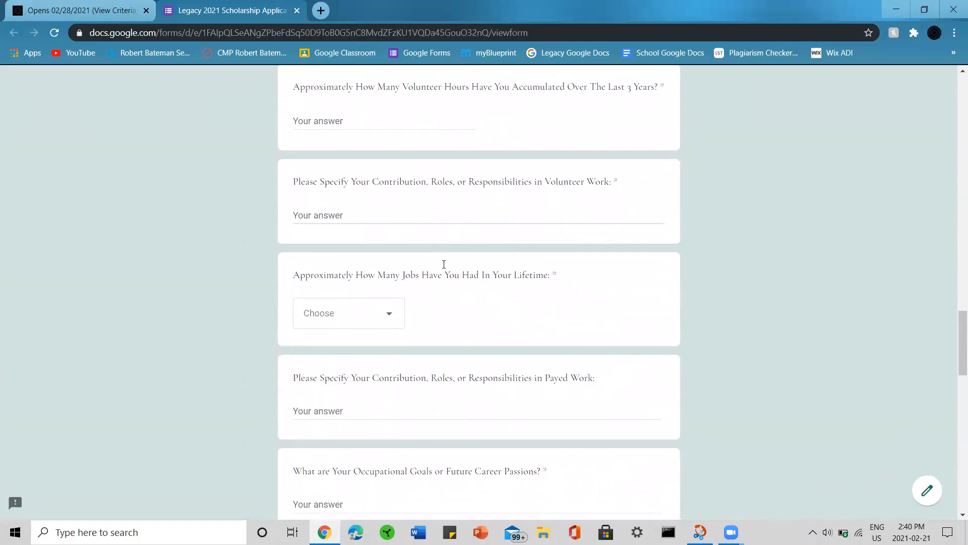
left_click(78, 10)
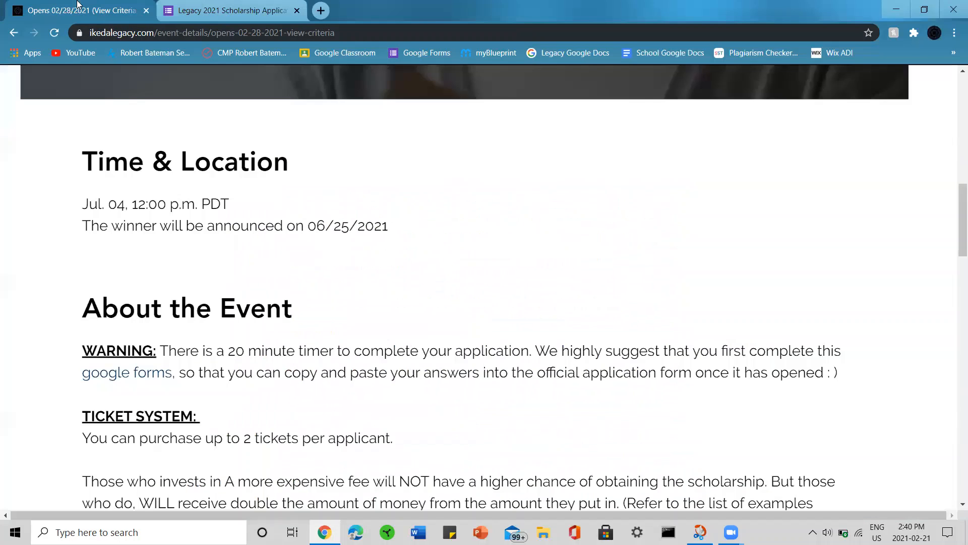
scroll("down", 3)
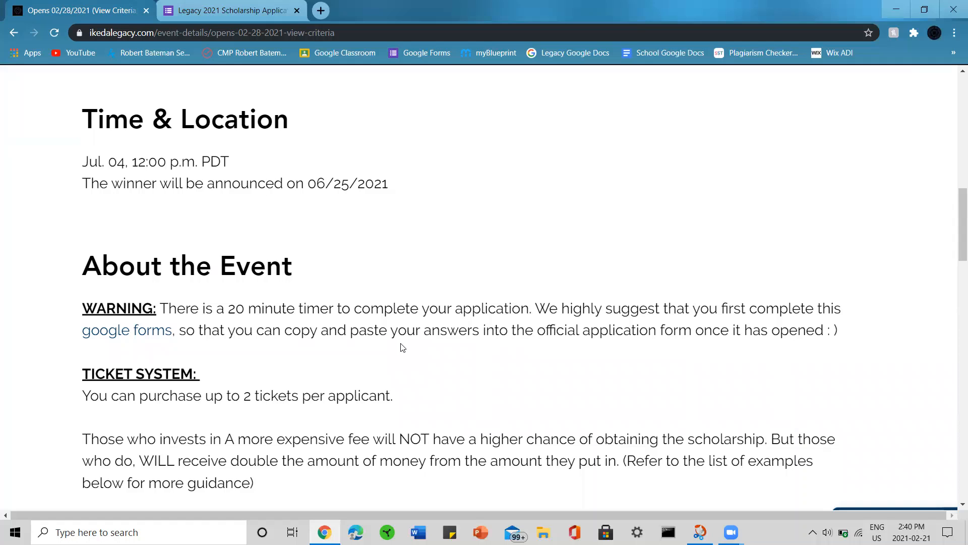
Scroll to the Ticket System rules and the three example money-pool payout calculations.
scroll("up", 3)
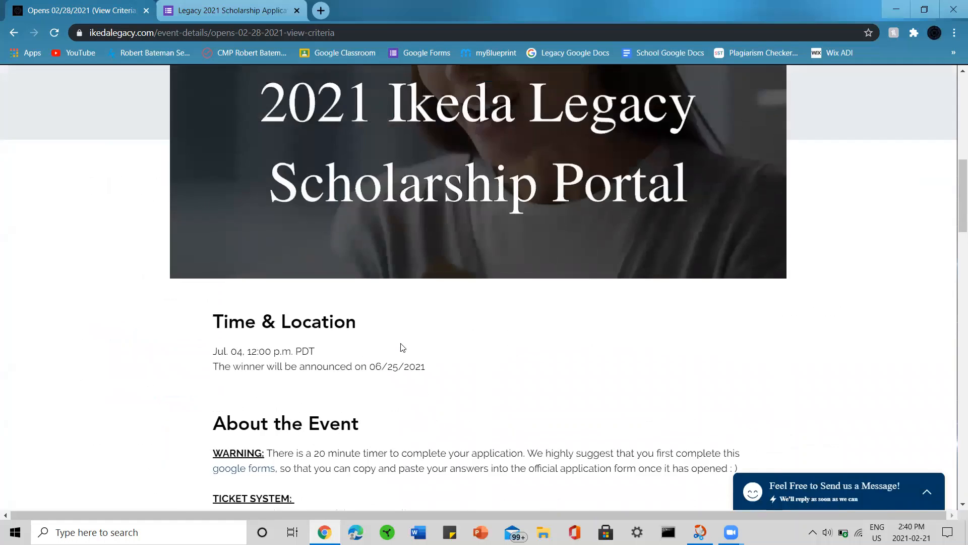
scroll("up", 3)
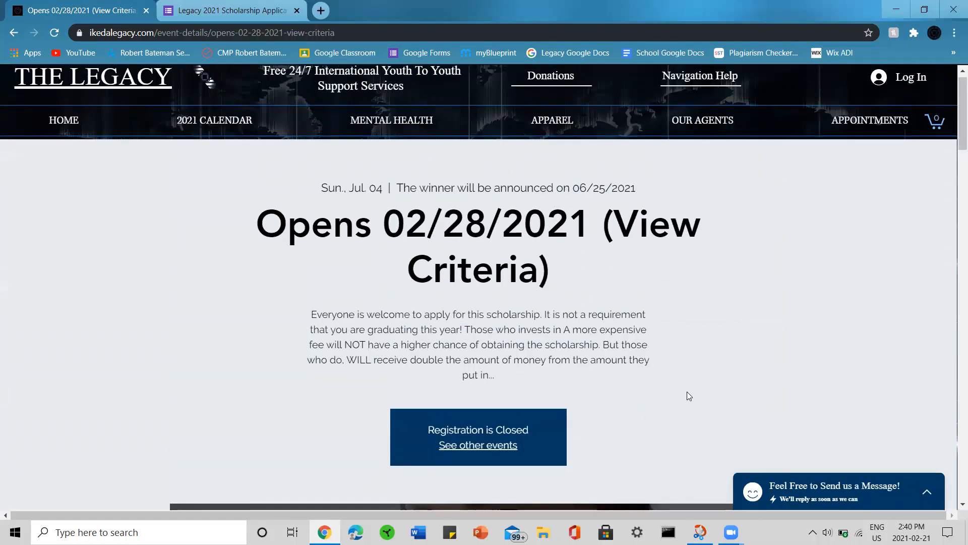
scroll("down", 3)
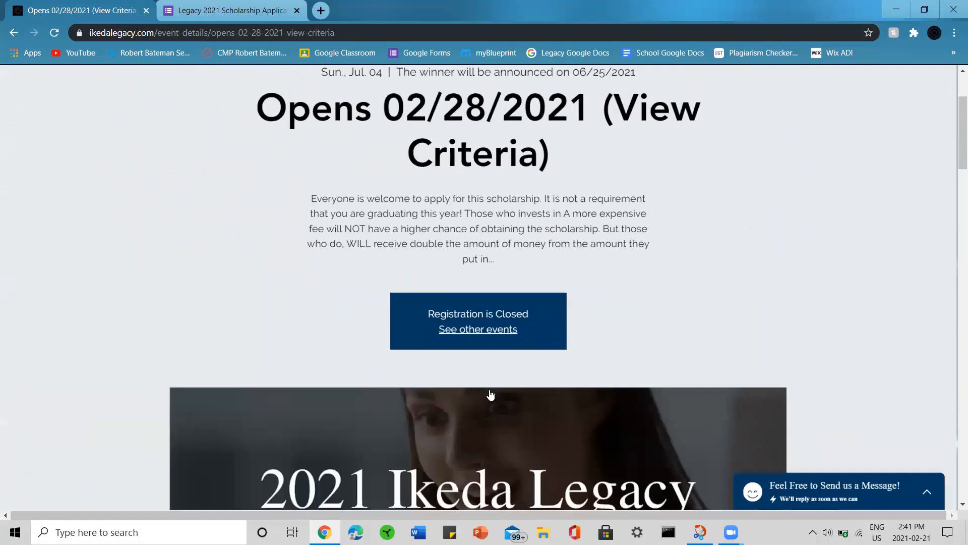
scroll("down", 3)
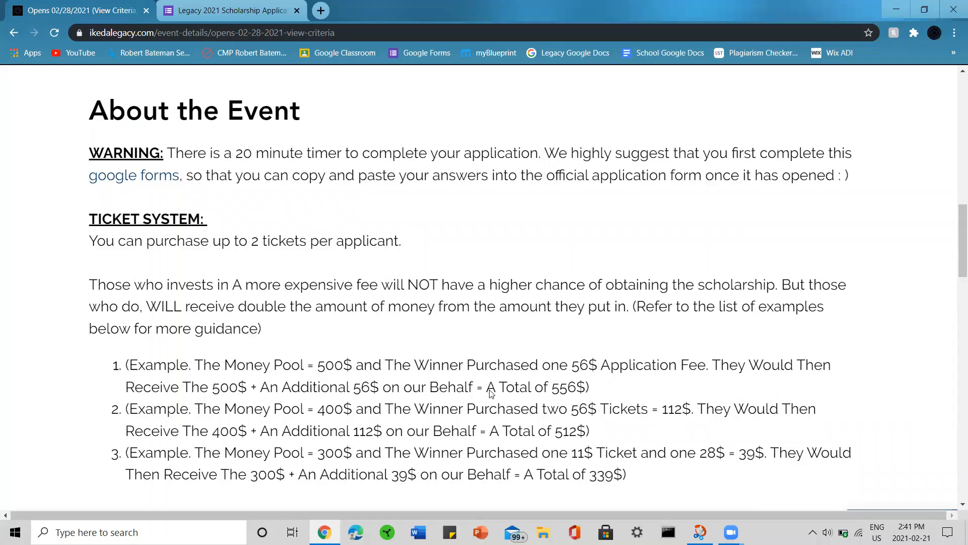
scroll("down", 3)
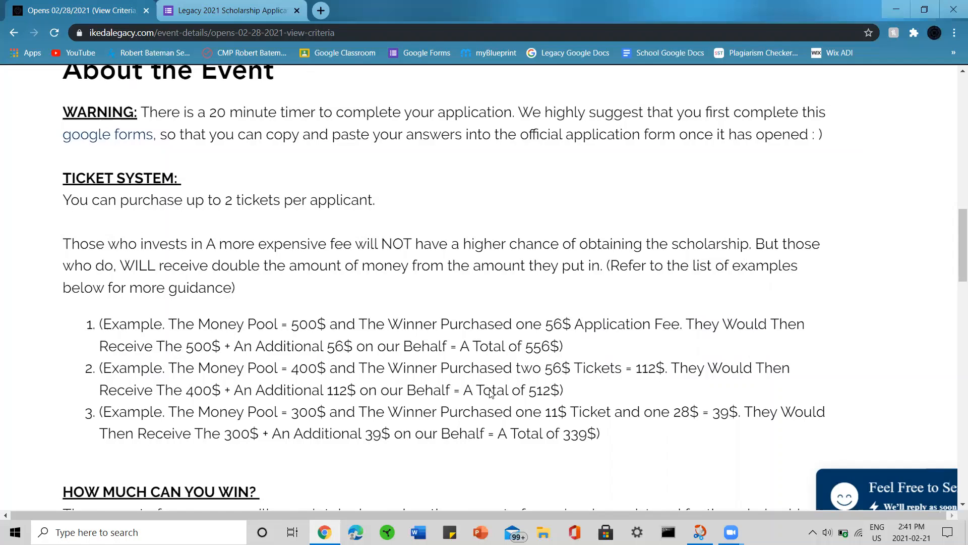
scroll("down", 3)
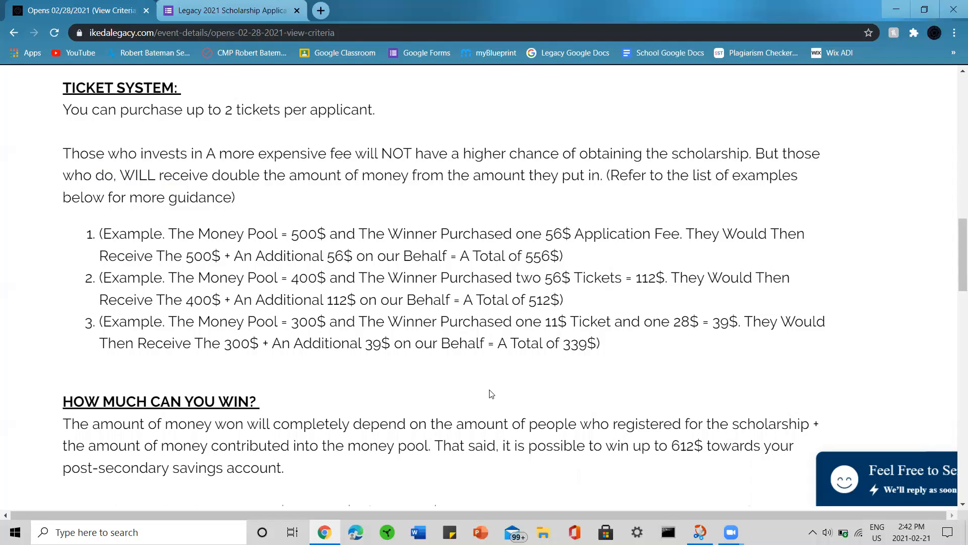
Scroll to the How Much Can You Win 600$ cap details and the Important Information note.
scroll("down", 3)
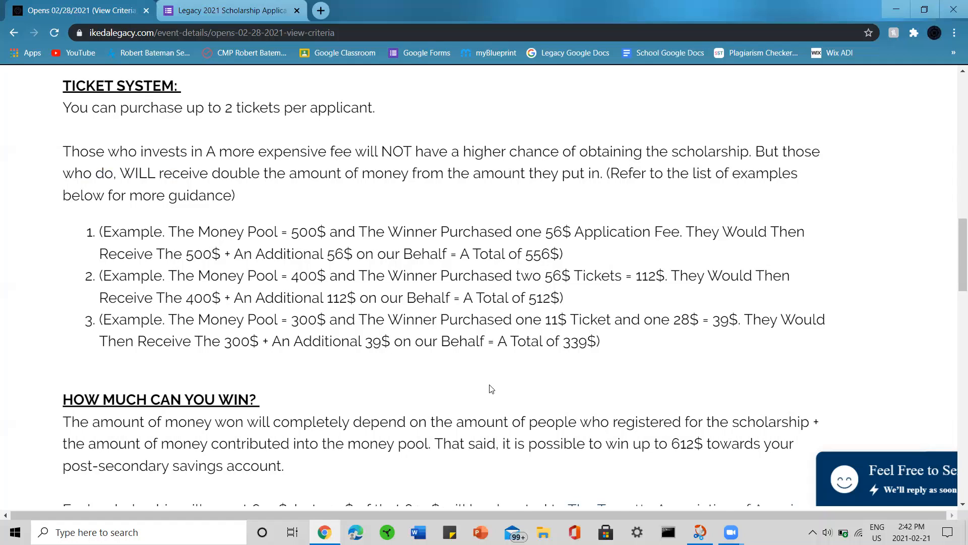
scroll("down", 3)
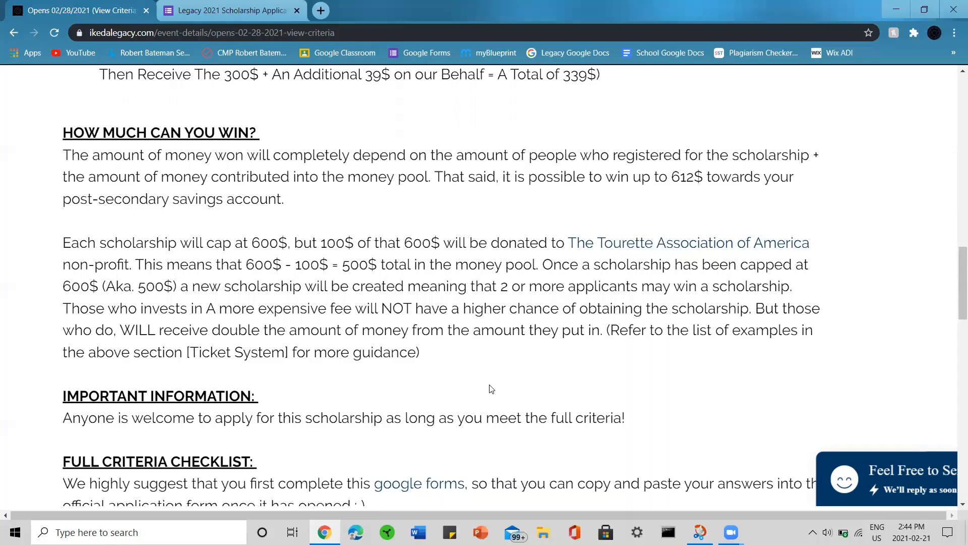
Scroll through the criteria checklist to the reference requirements, seven advocate categories and contact email note.
scroll("down", 3)
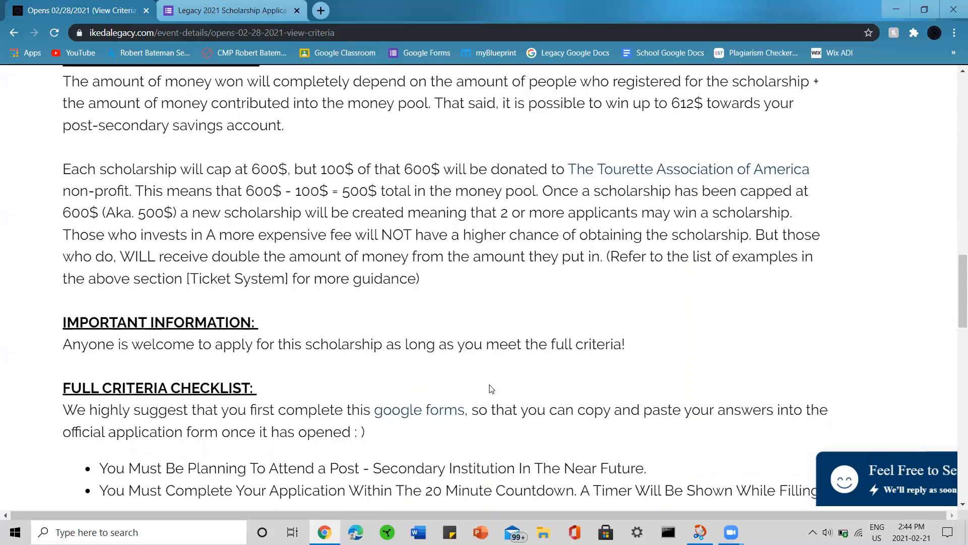
scroll("down", 3)
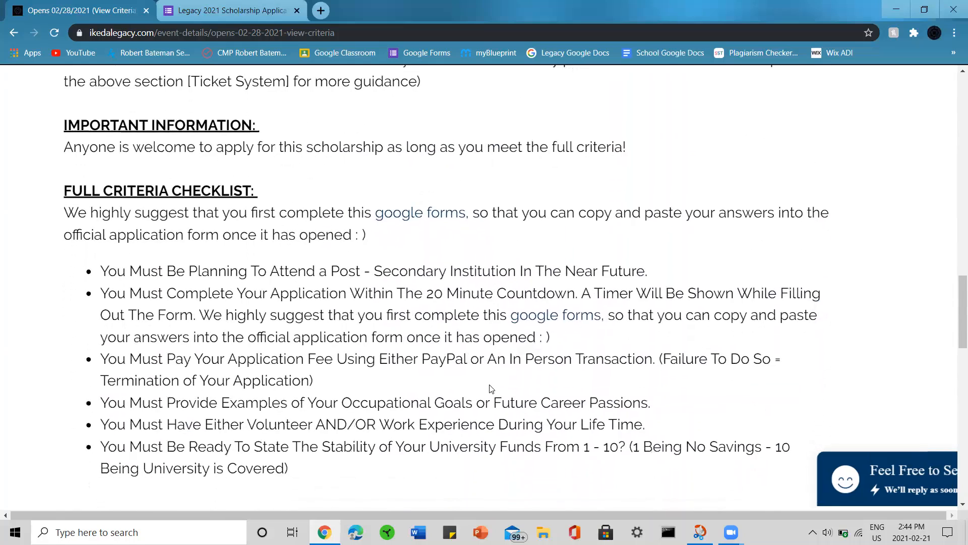
scroll("down", 3)
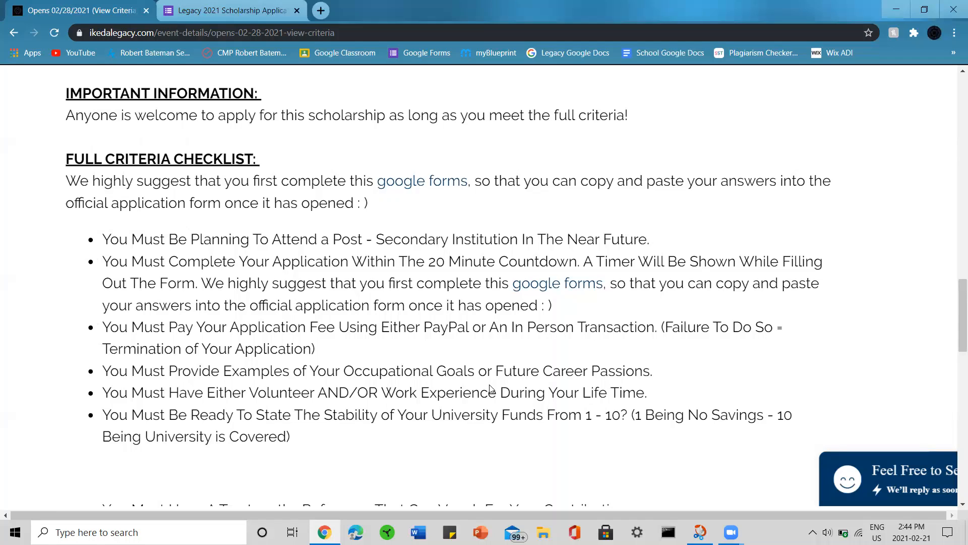
scroll("down", 3)
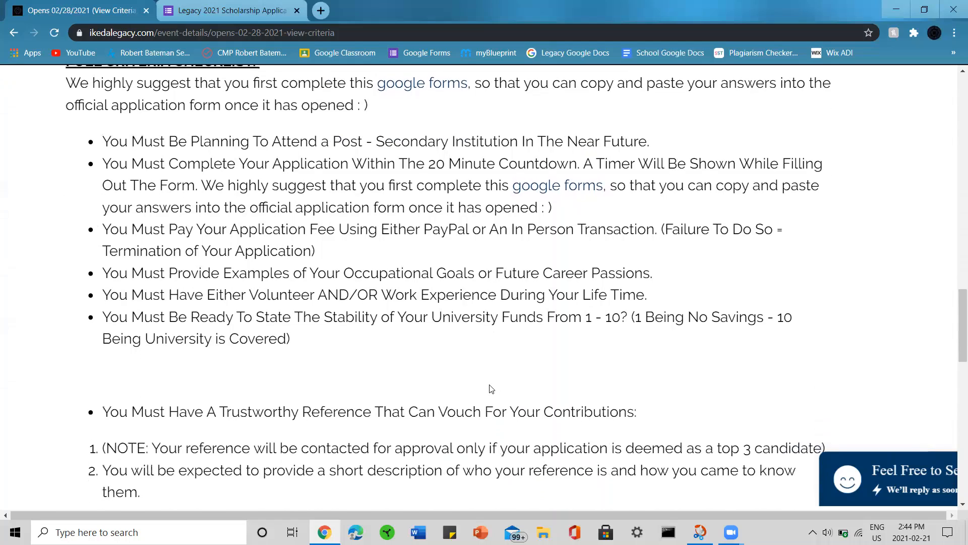
scroll("down", 3)
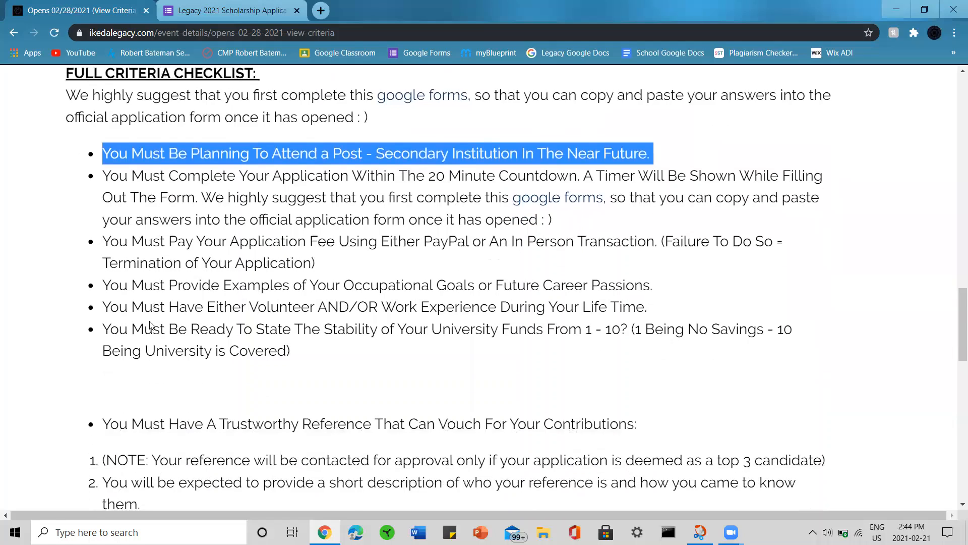
scroll("down", 3)
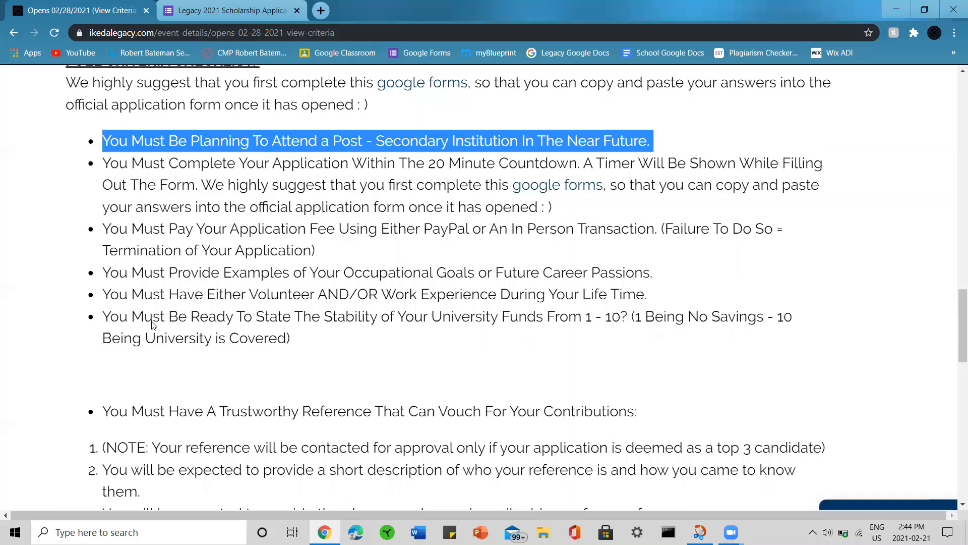
mouse_move(169, 363)
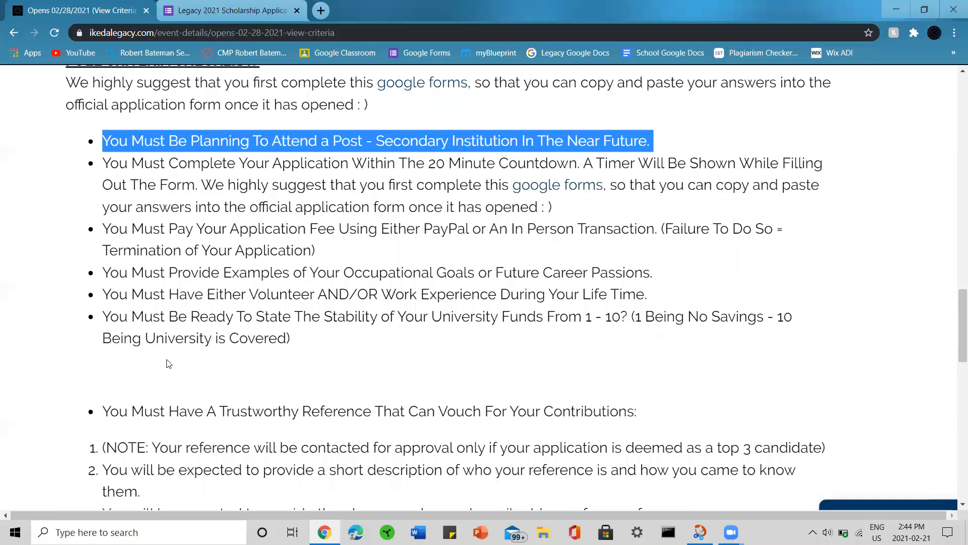
scroll("down", 3)
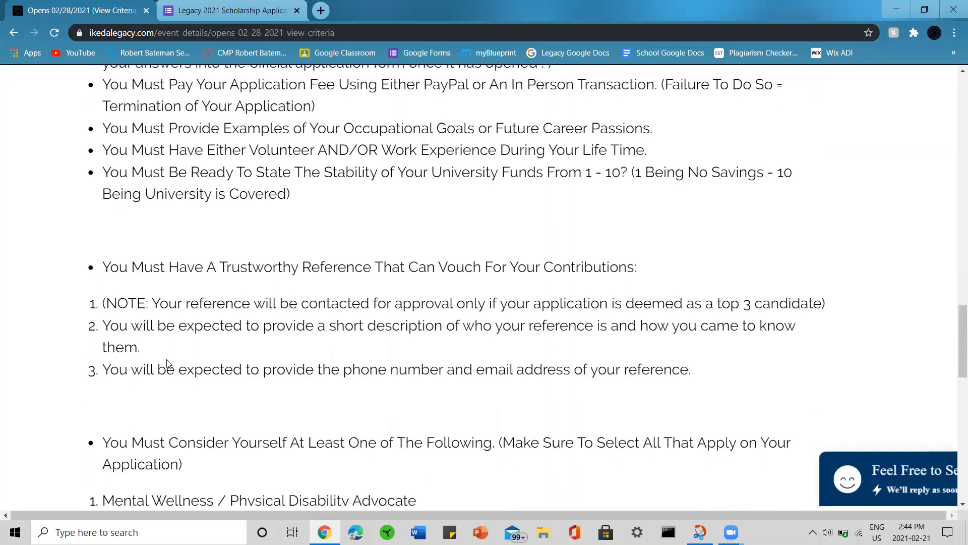
scroll("up", 3)
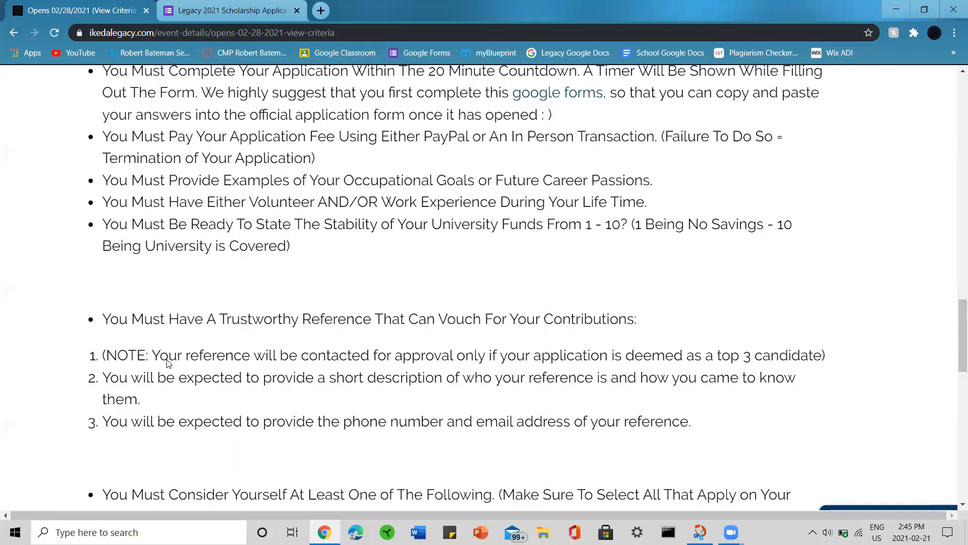
scroll("down", 3)
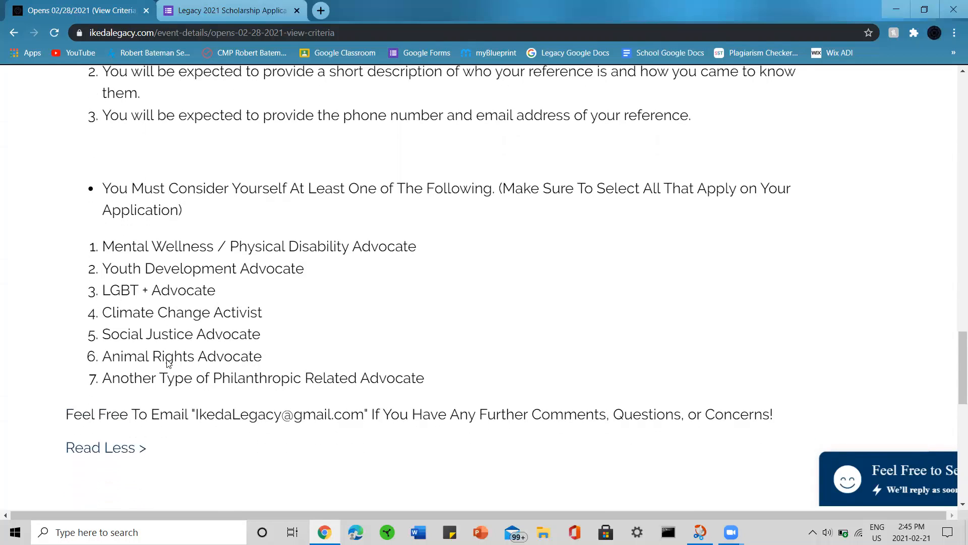
scroll("down", 3)
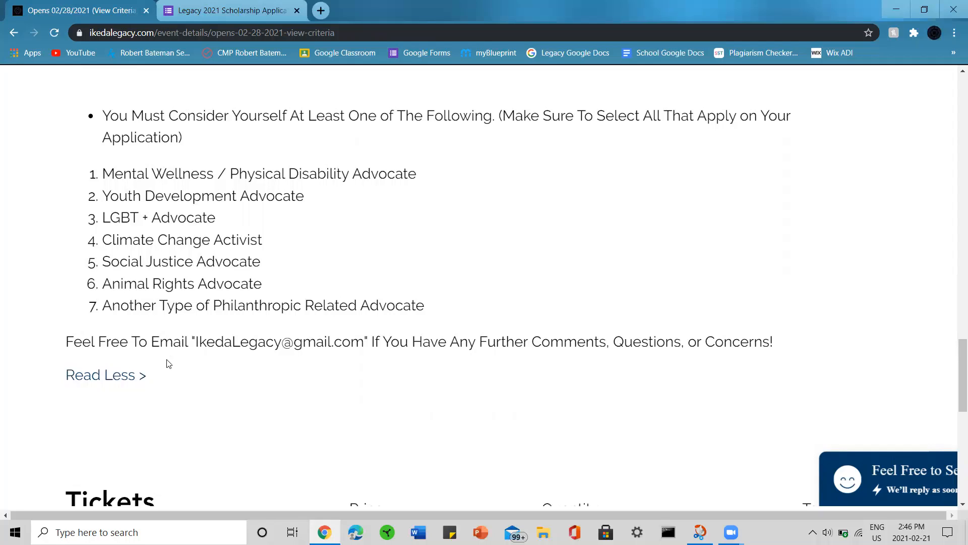
Scroll to the Tickets section listing Minimum, Intermediate and Maximum Application Fees with PayPal fees included.
scroll("down", 3)
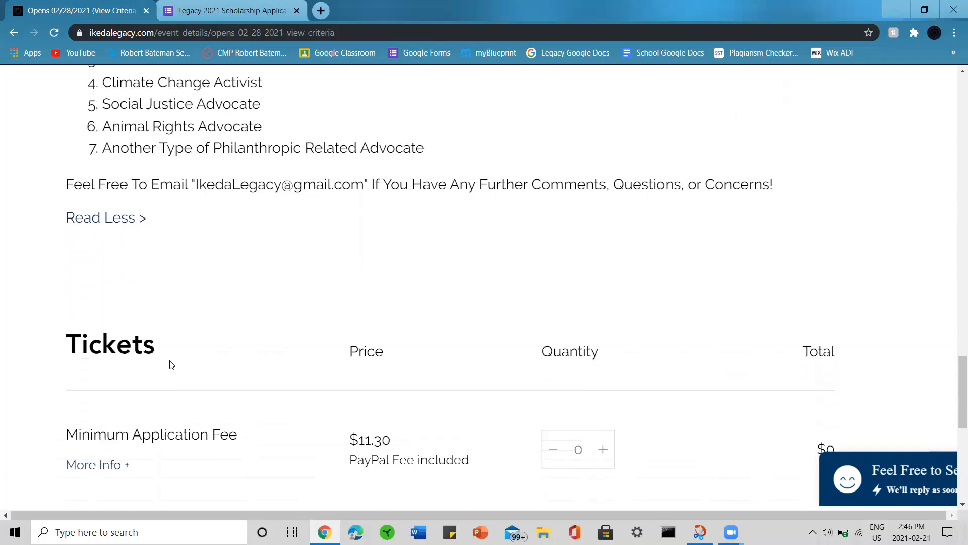
scroll("down", 3)
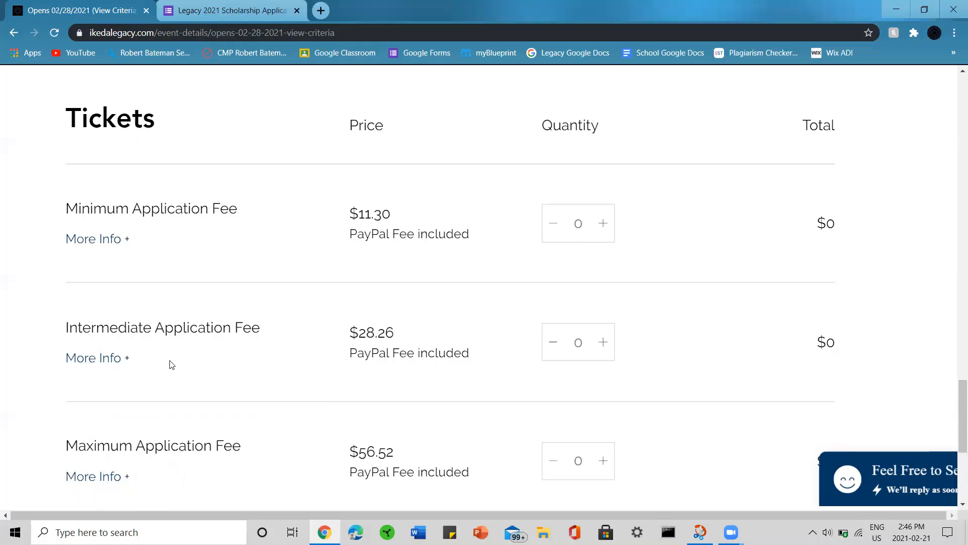
mouse_move(208, 205)
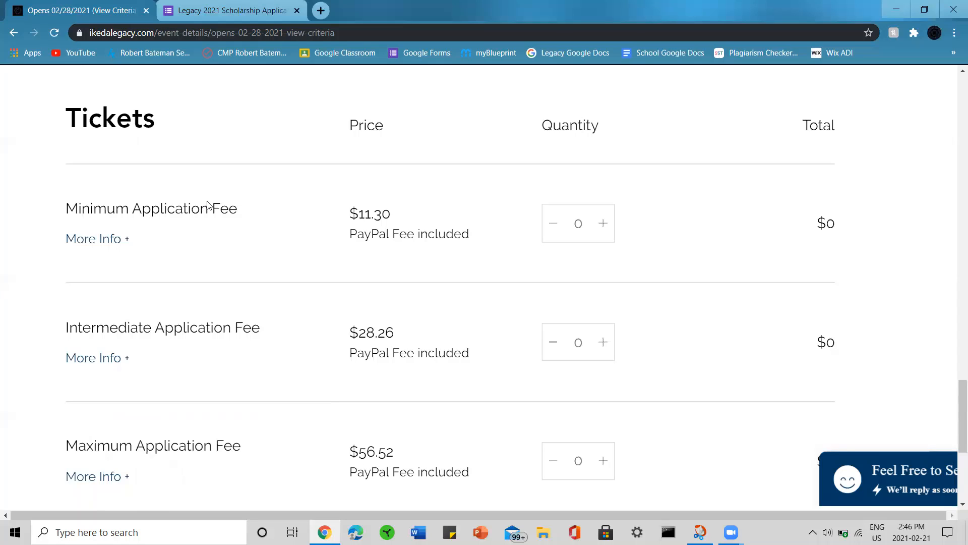
mouse_move(494, 225)
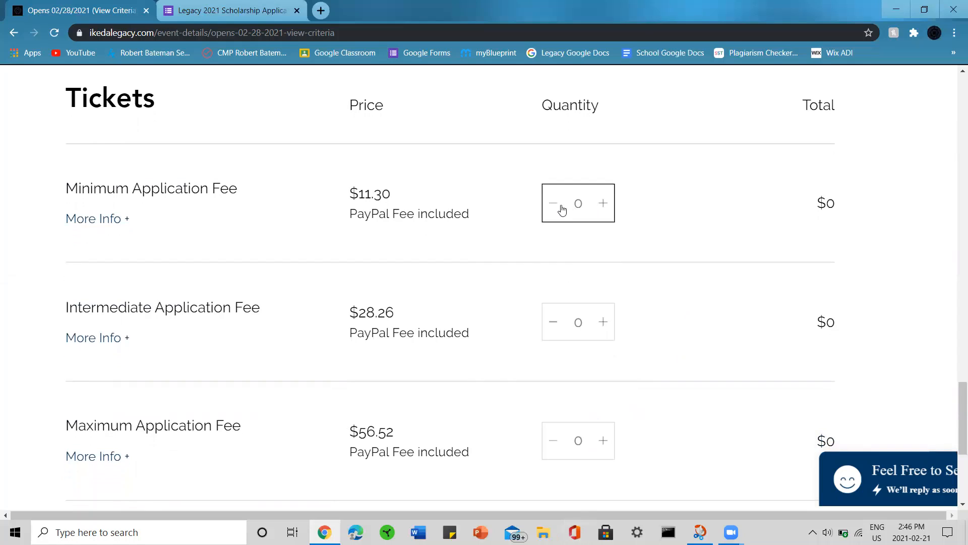
mouse_move(553, 208)
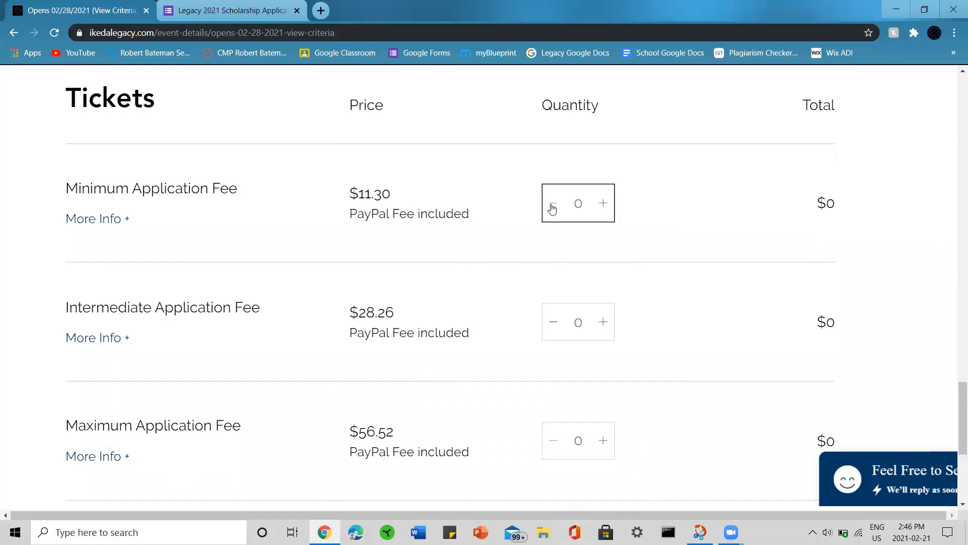
mouse_move(397, 238)
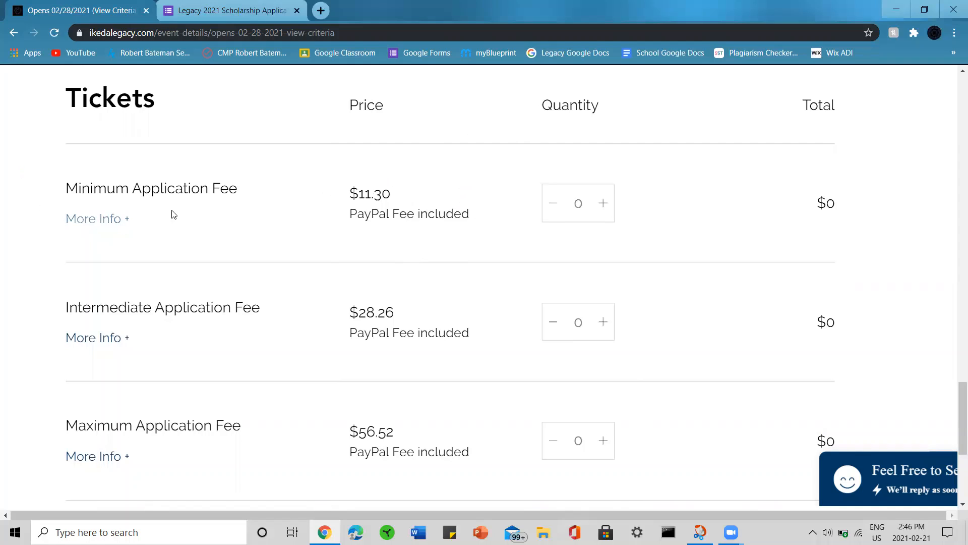
mouse_move(111, 150)
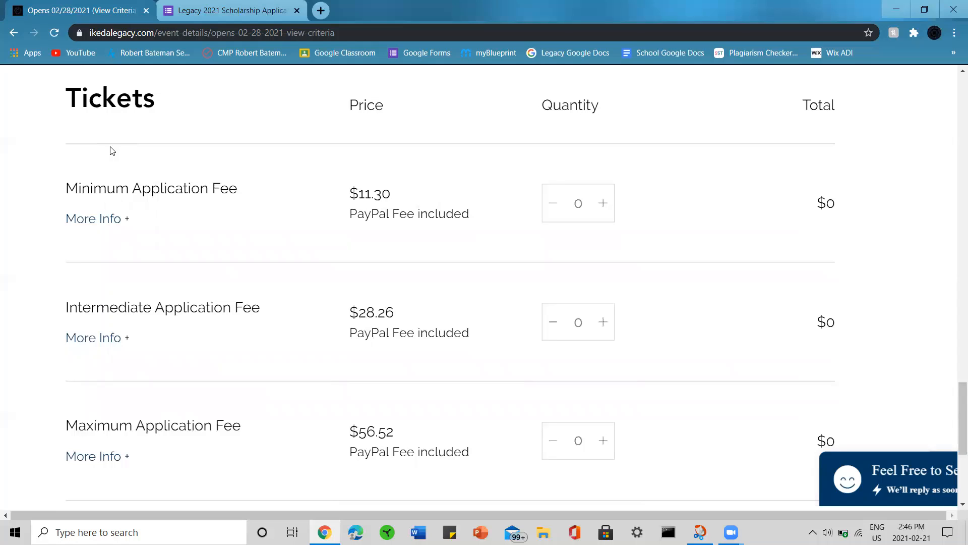
mouse_move(732, 223)
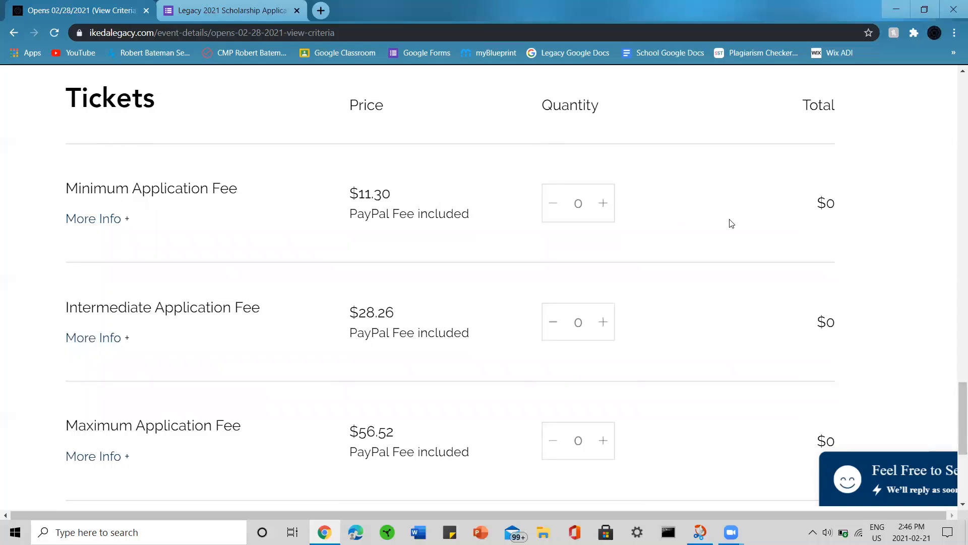
scroll("down", 3)
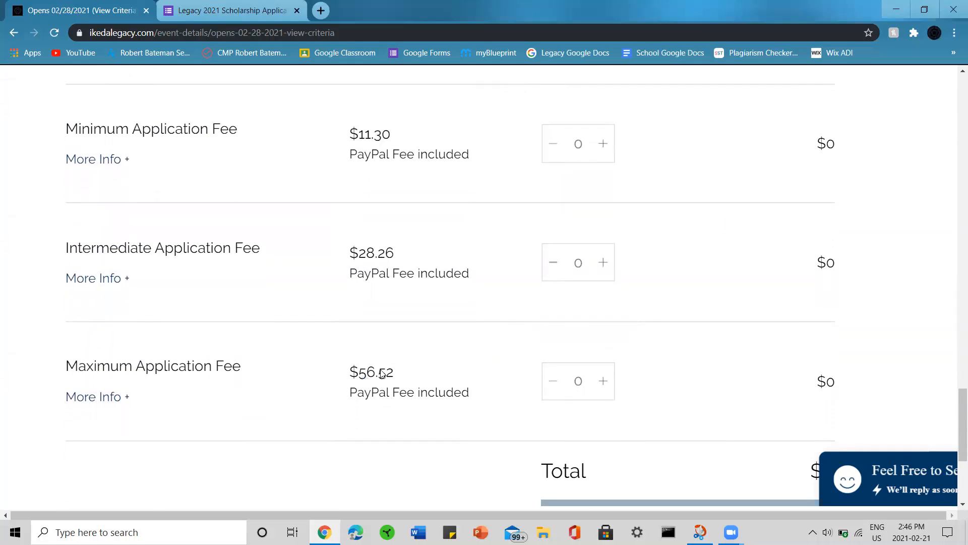
mouse_move(714, 401)
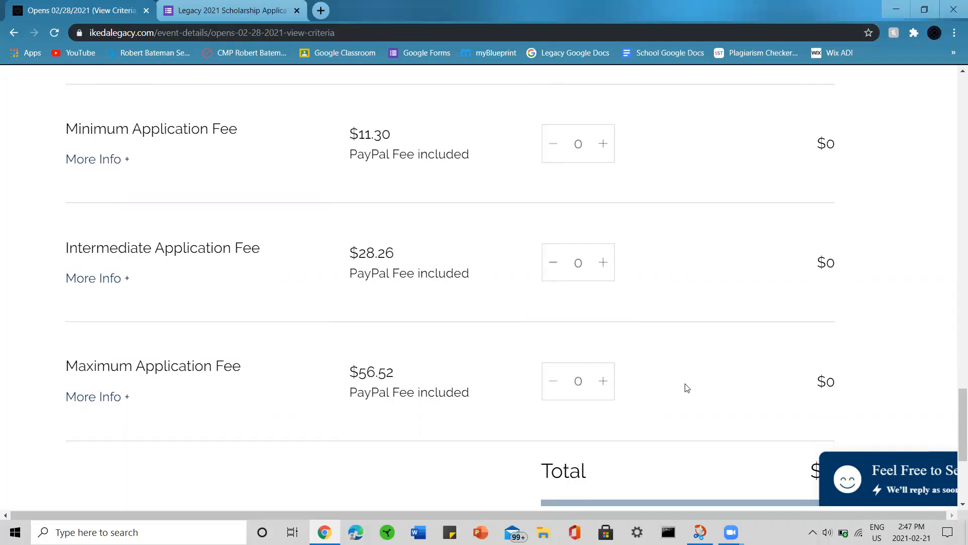
scroll("up", 3)
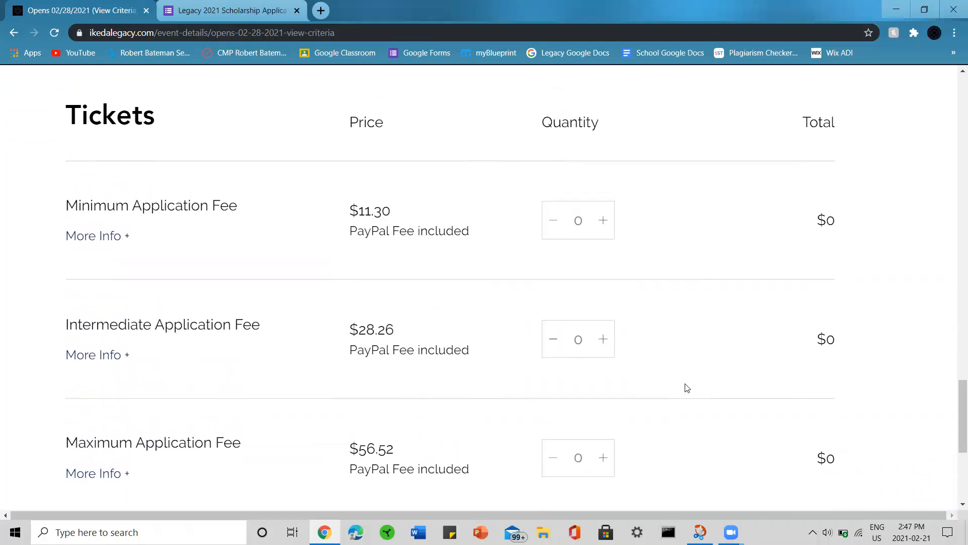
scroll("down", 3)
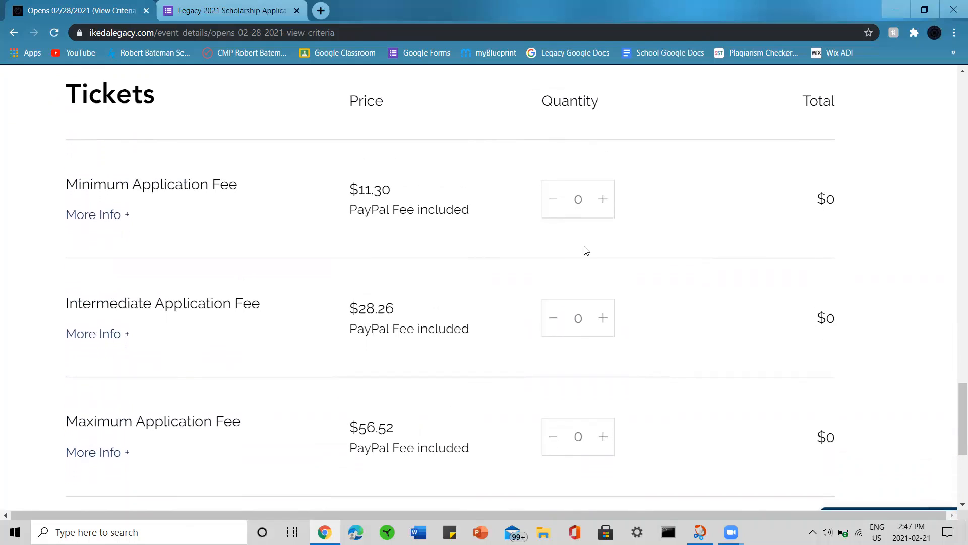
mouse_move(642, 234)
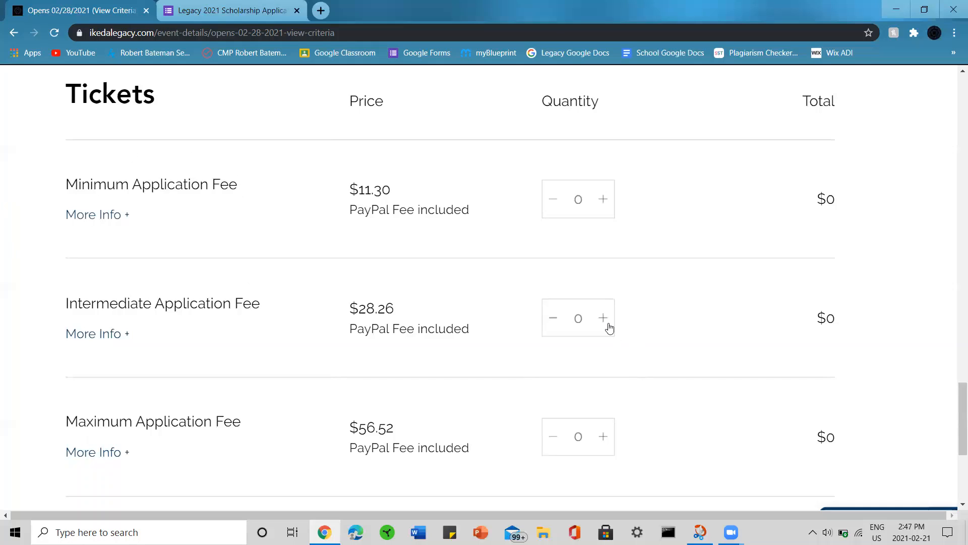
mouse_move(28, 305)
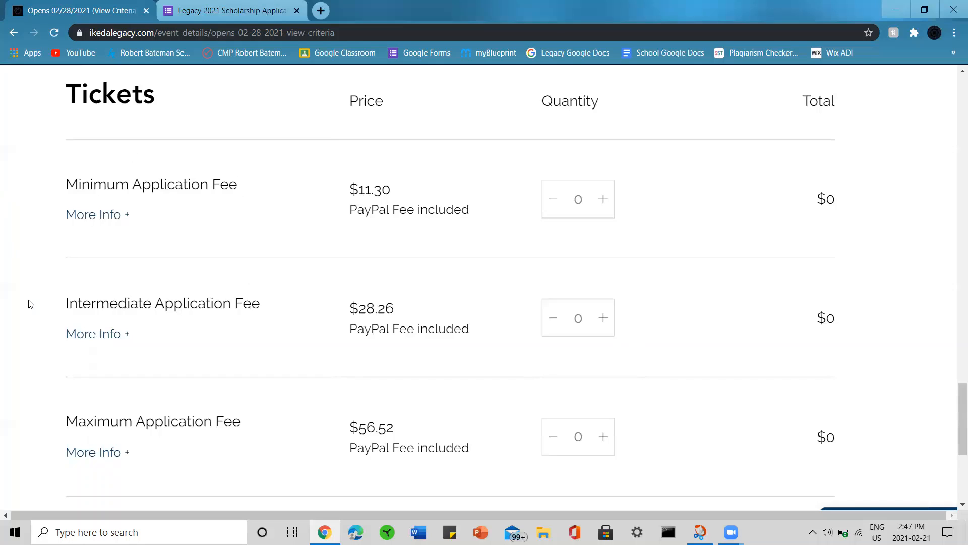
mouse_move(395, 259)
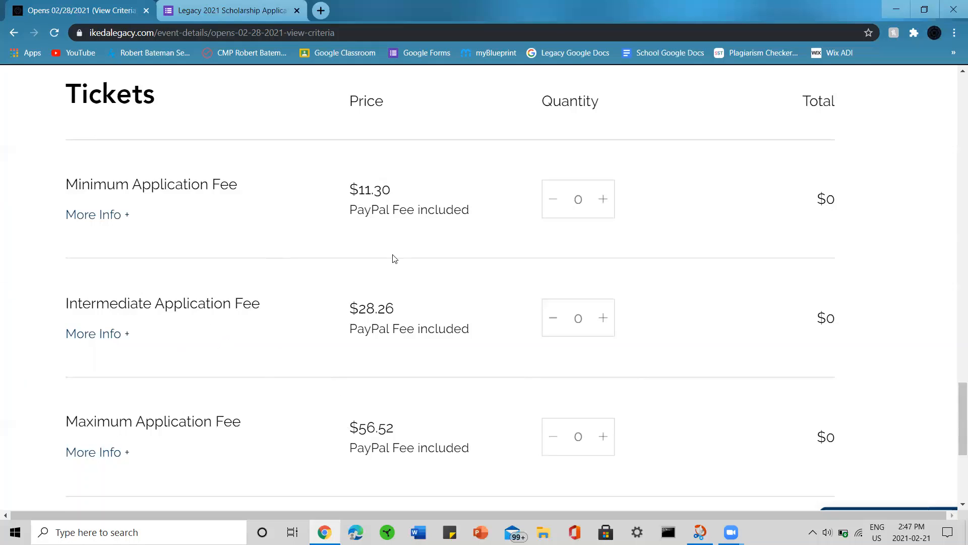
mouse_move(418, 531)
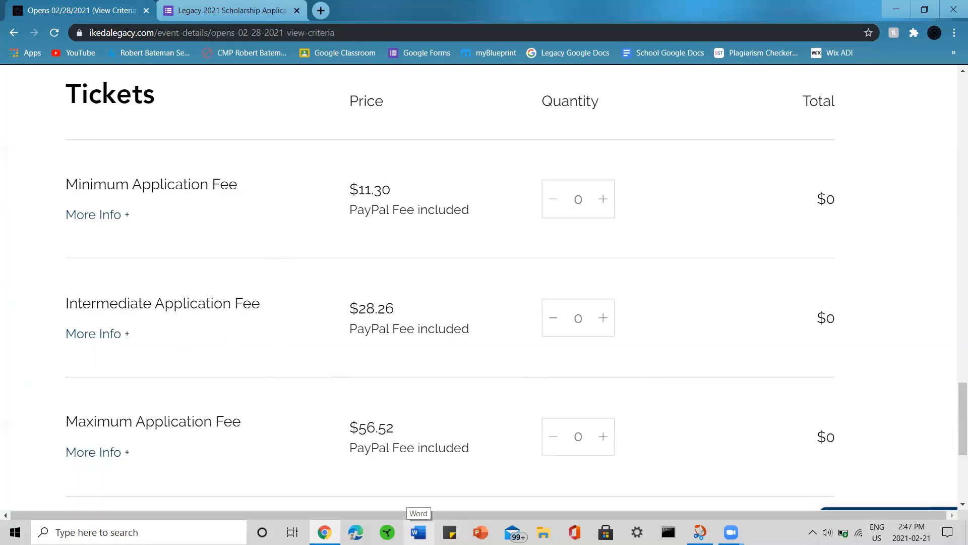
mouse_move(8, 224)
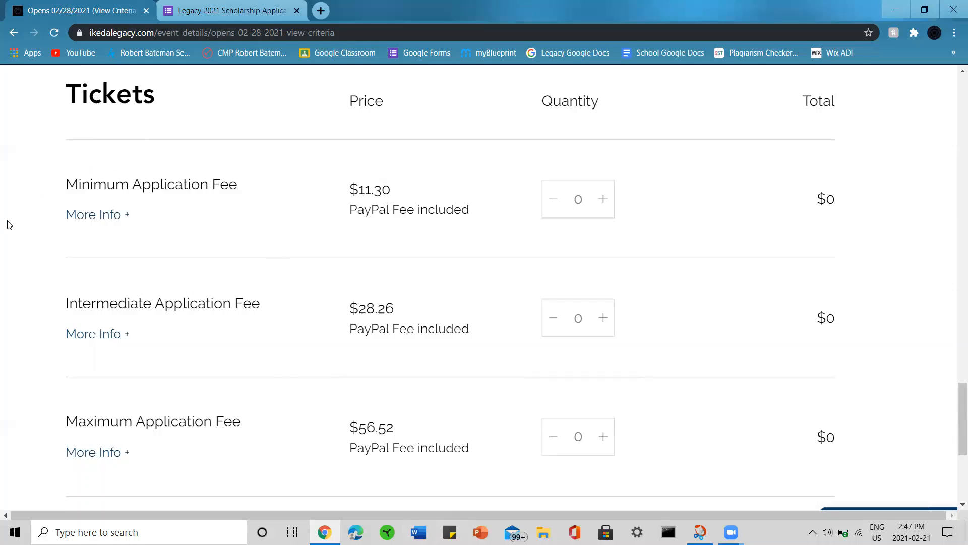
right_click(148, 263)
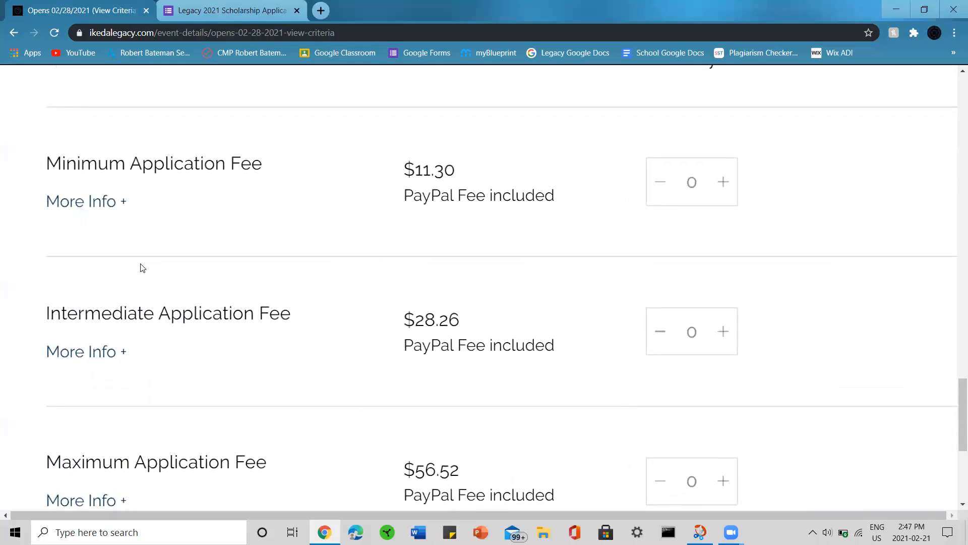
Return to the event page top showing the Opens 02/28/2021 title and Registration is Closed notice.
double_click(419, 169)
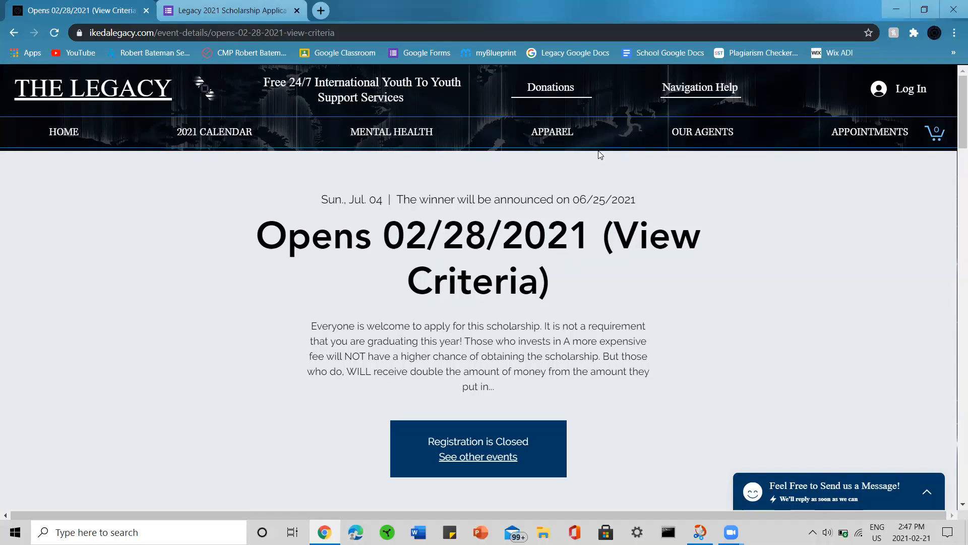
mouse_move(298, 294)
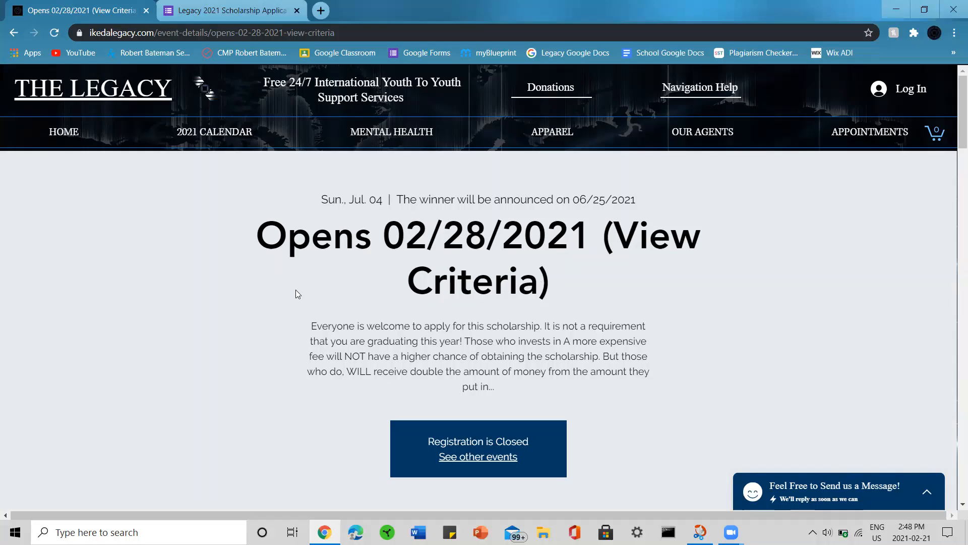